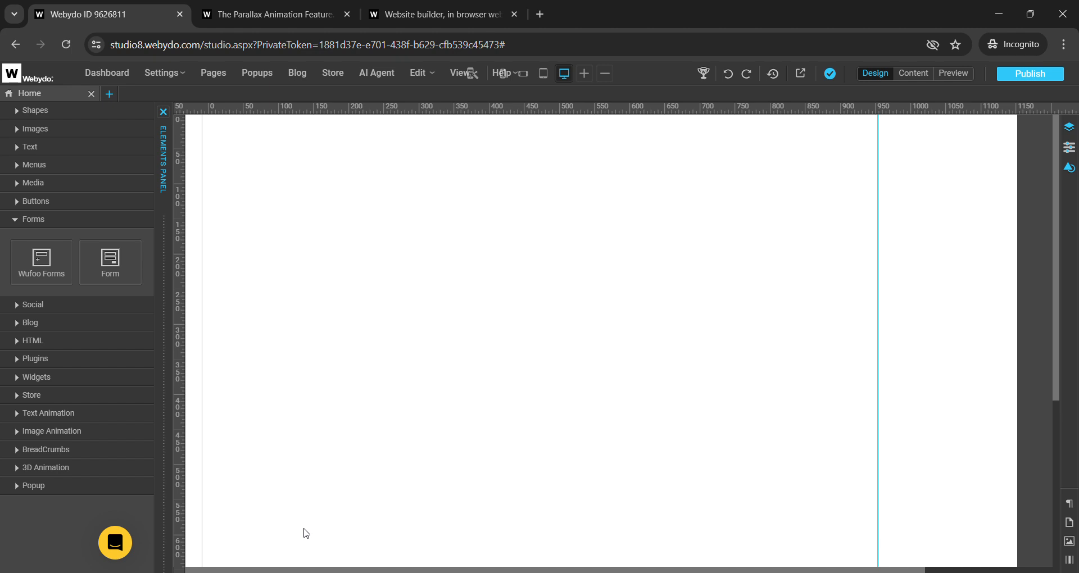
pyautogui.moveTo(189, 506)
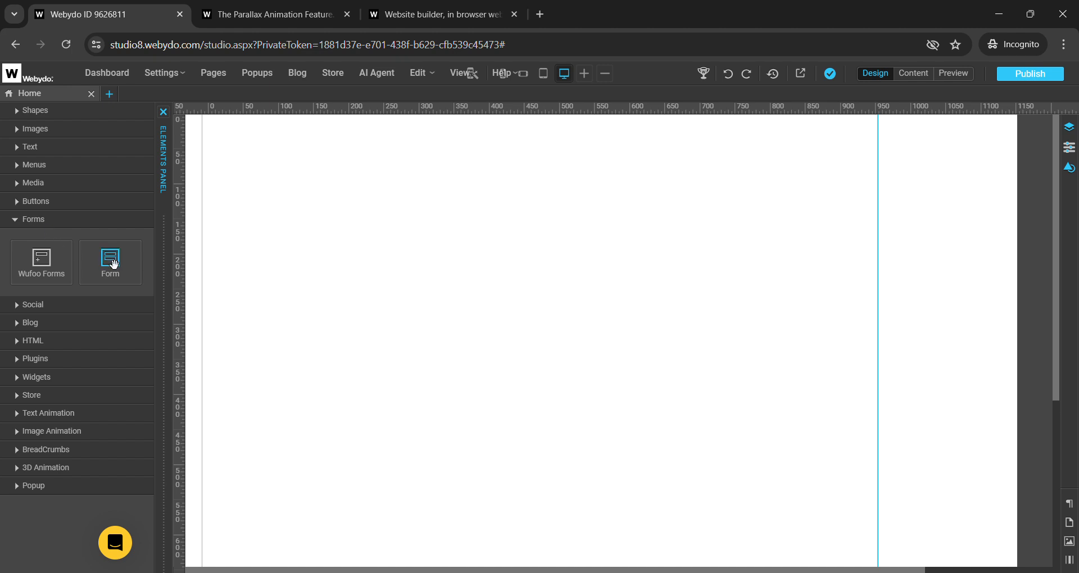
pyautogui.moveTo(141, 266)
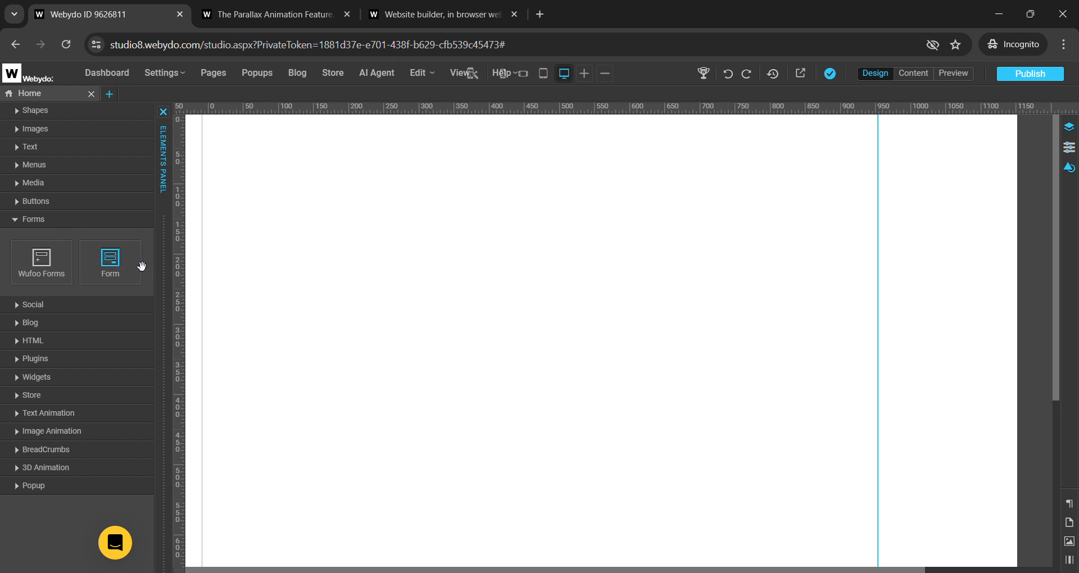
# Show the context actions for the placed form on the canvas.
pyautogui.rightClick(612, 344)
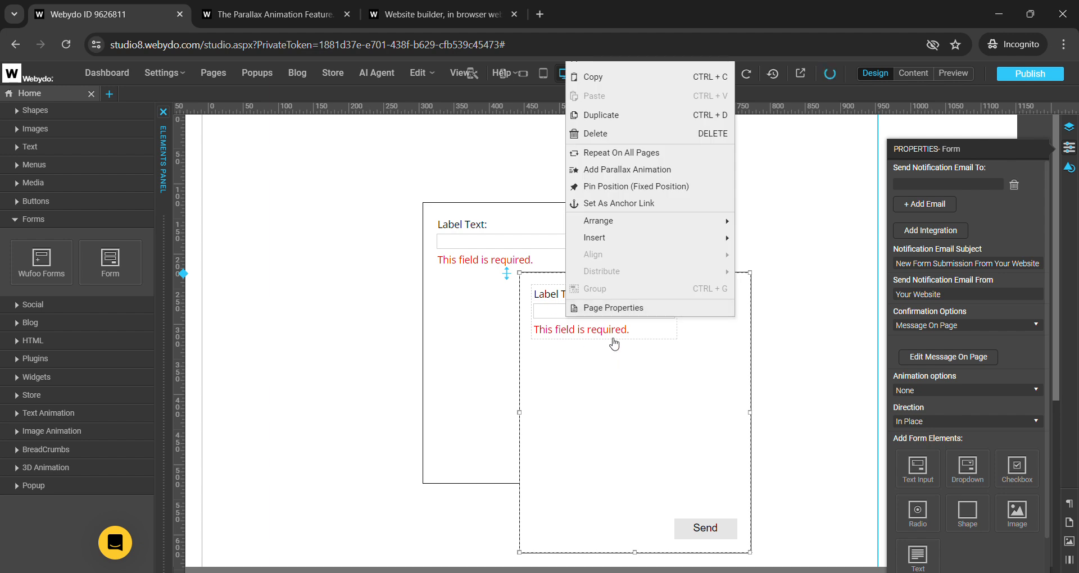
pyautogui.moveTo(606, 115)
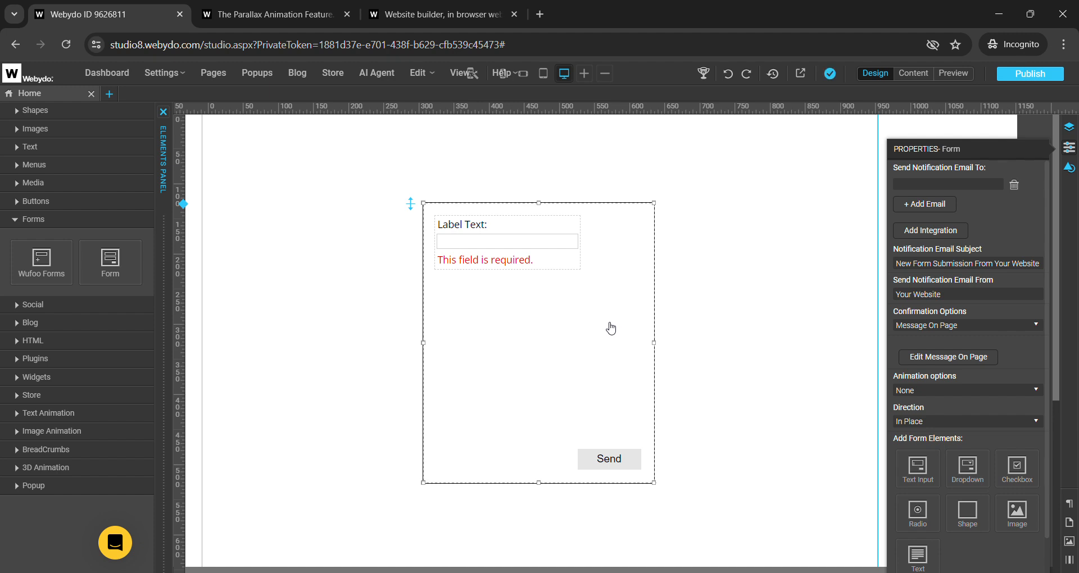
pyautogui.moveTo(961, 133)
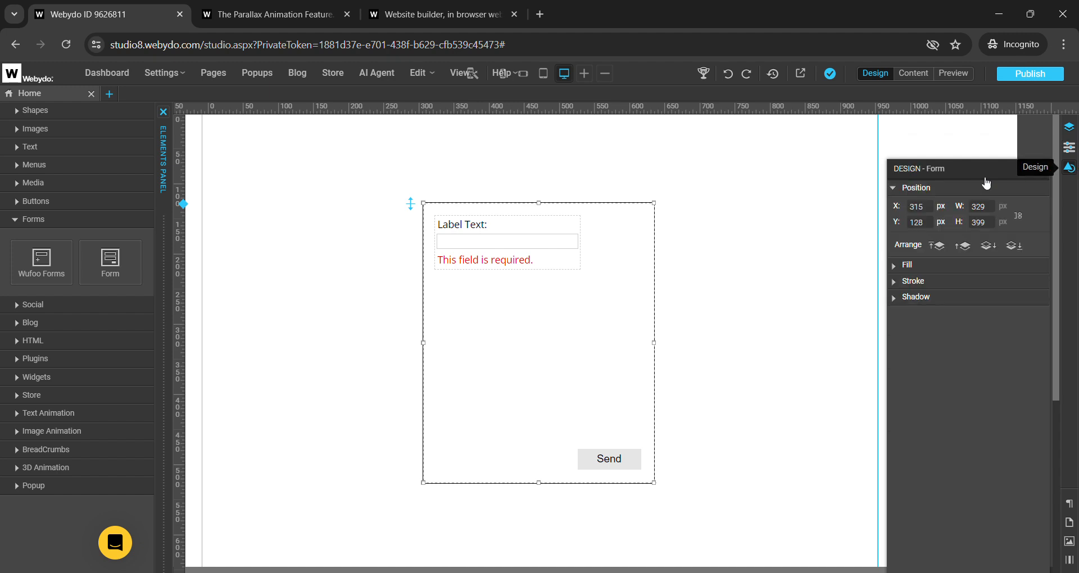
# Reveal the form's Properties down to the element visibility and Animation sections.
pyautogui.click(1071, 148)
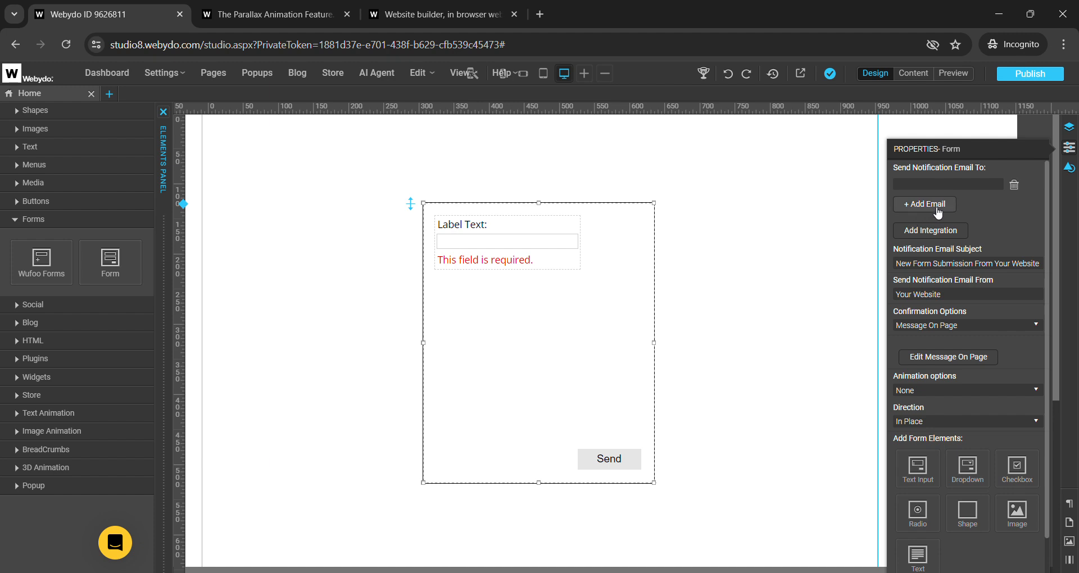
pyautogui.moveTo(930, 231)
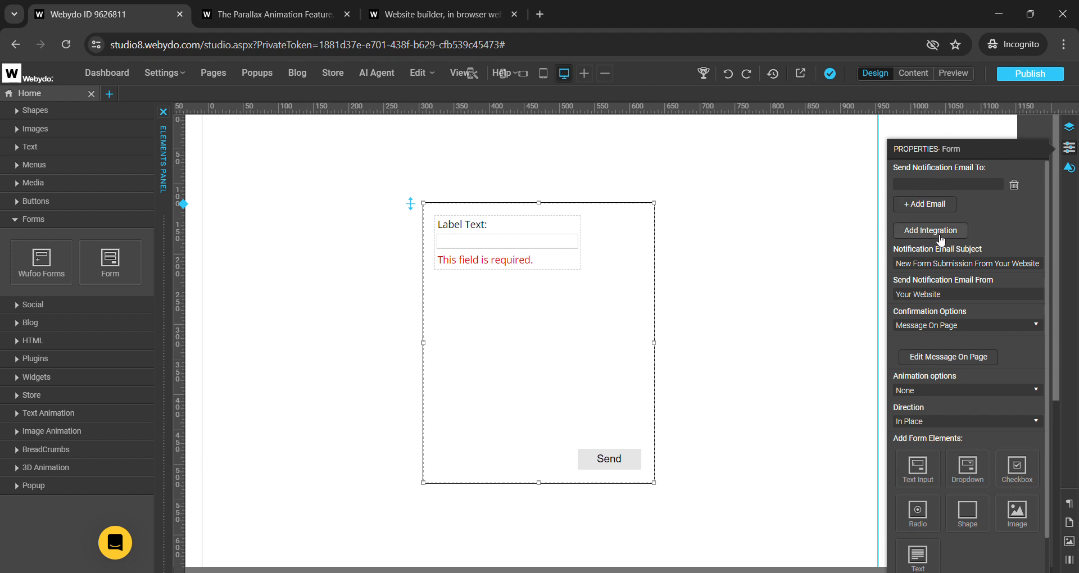
pyautogui.moveTo(979, 258)
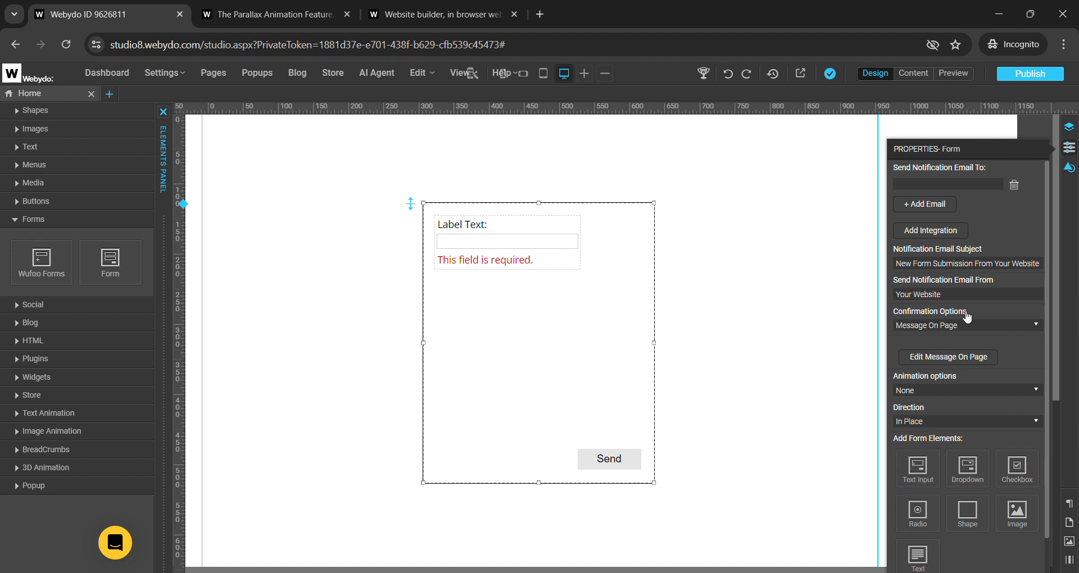
pyautogui.scroll(-3)
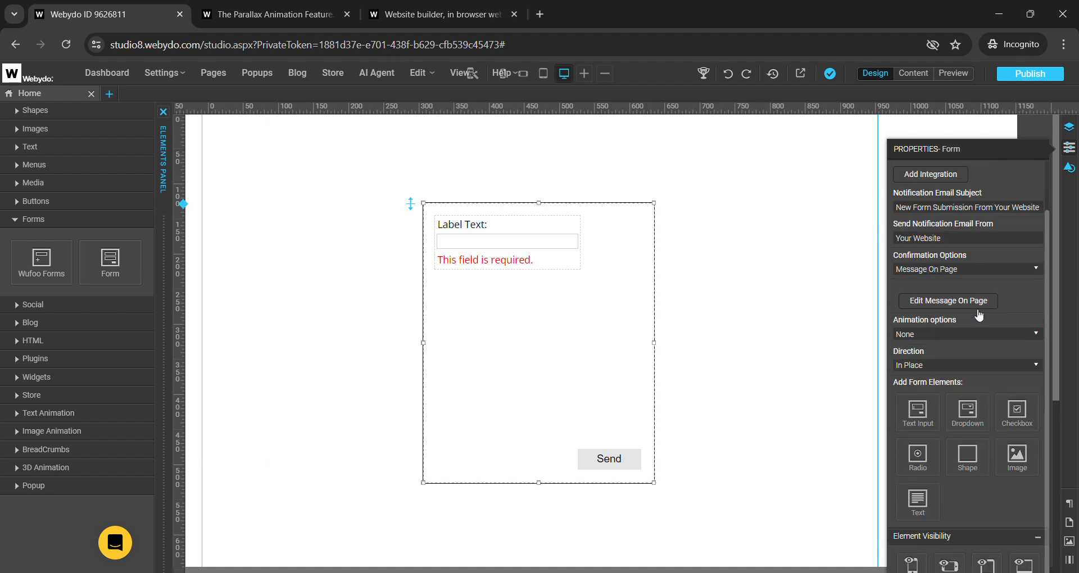
pyautogui.moveTo(909, 331)
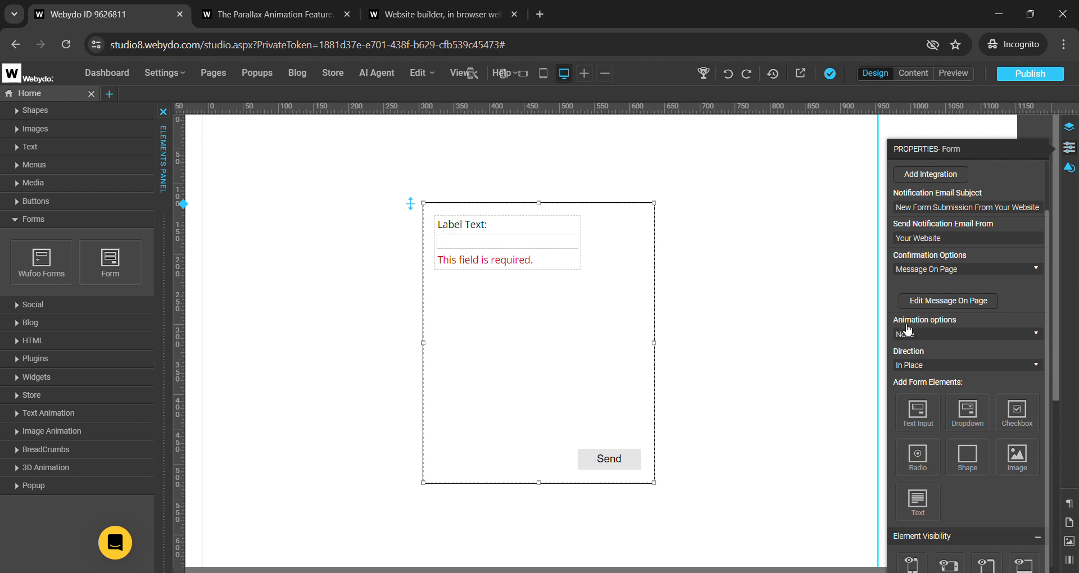
pyautogui.moveTo(858, 338)
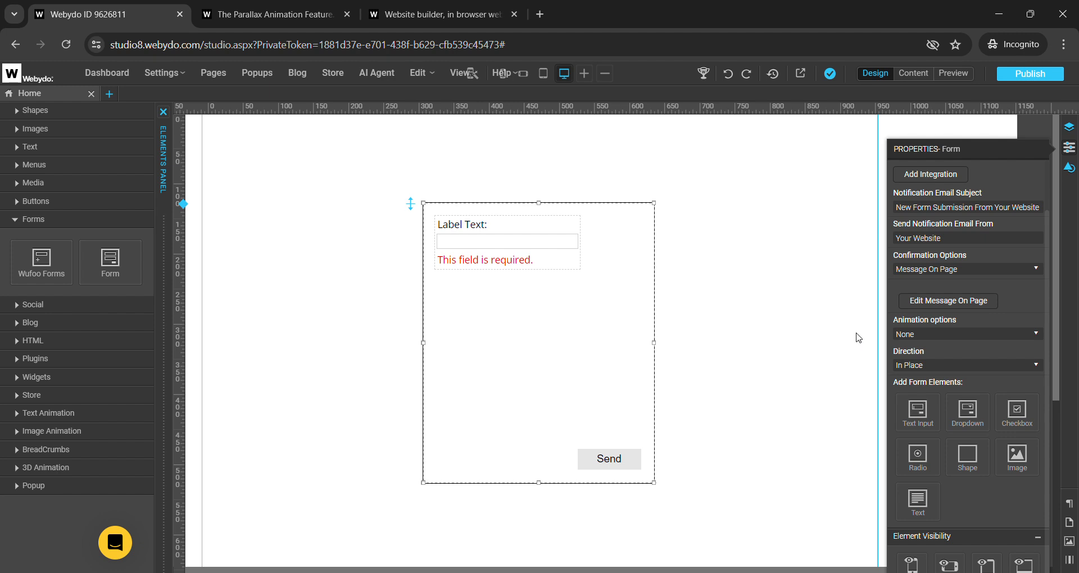
pyautogui.moveTo(934, 325)
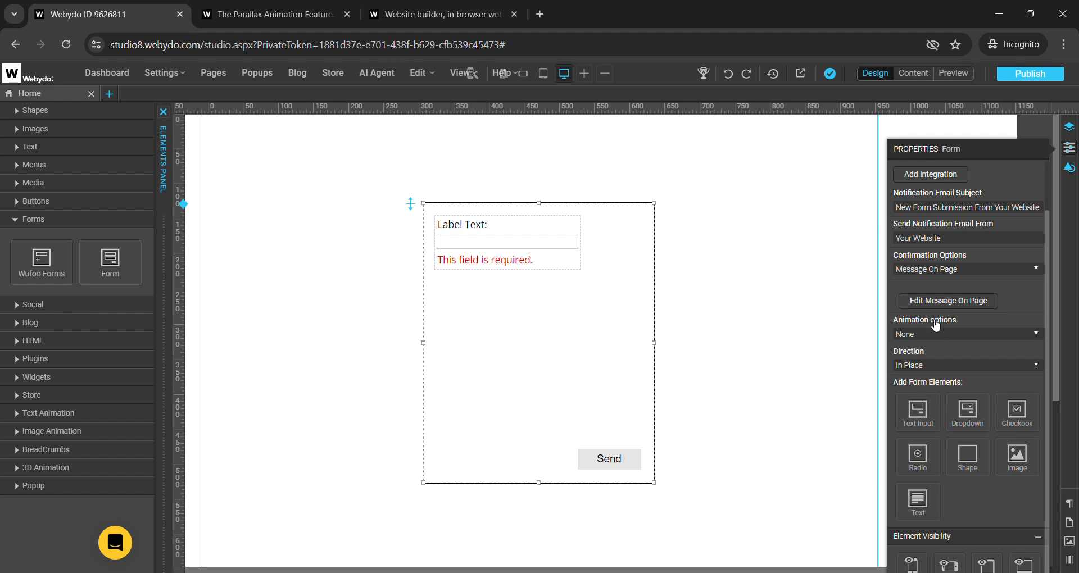
pyautogui.moveTo(917, 350)
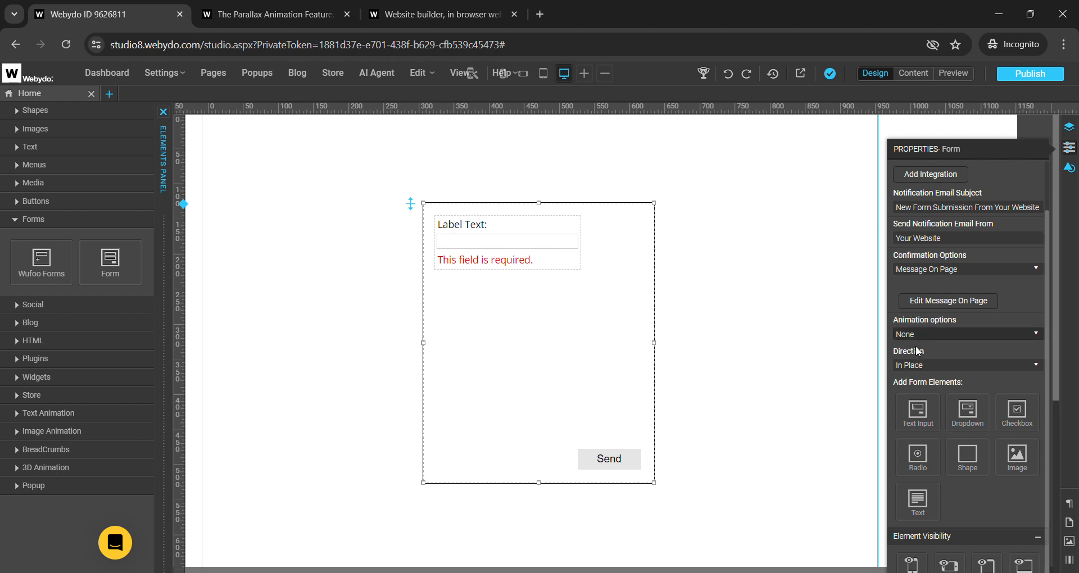
pyautogui.moveTo(934, 373)
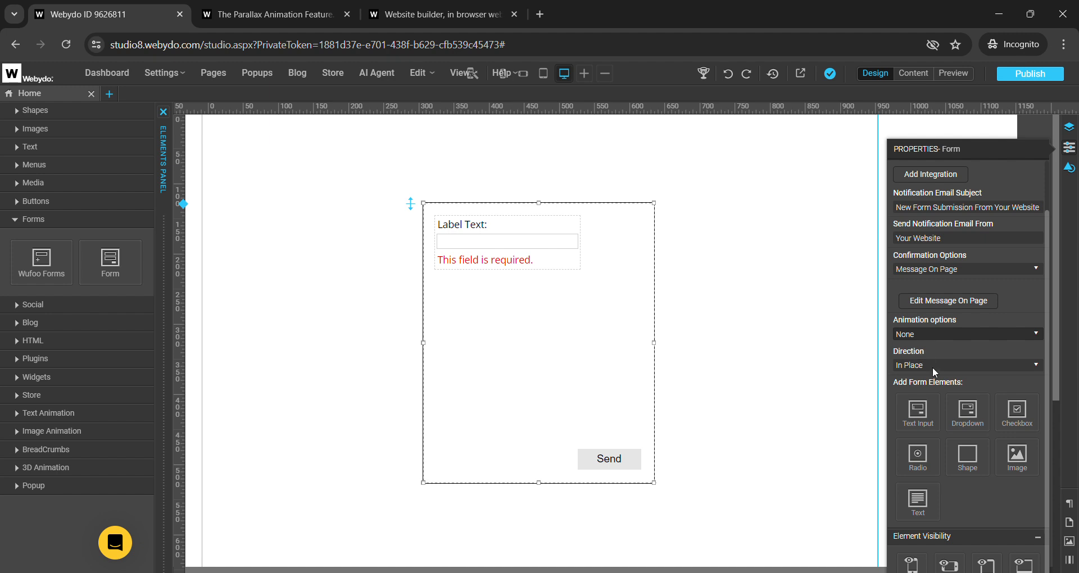
# Set the form's animation to Fade In with direction From Bottom.
pyautogui.click(967, 334)
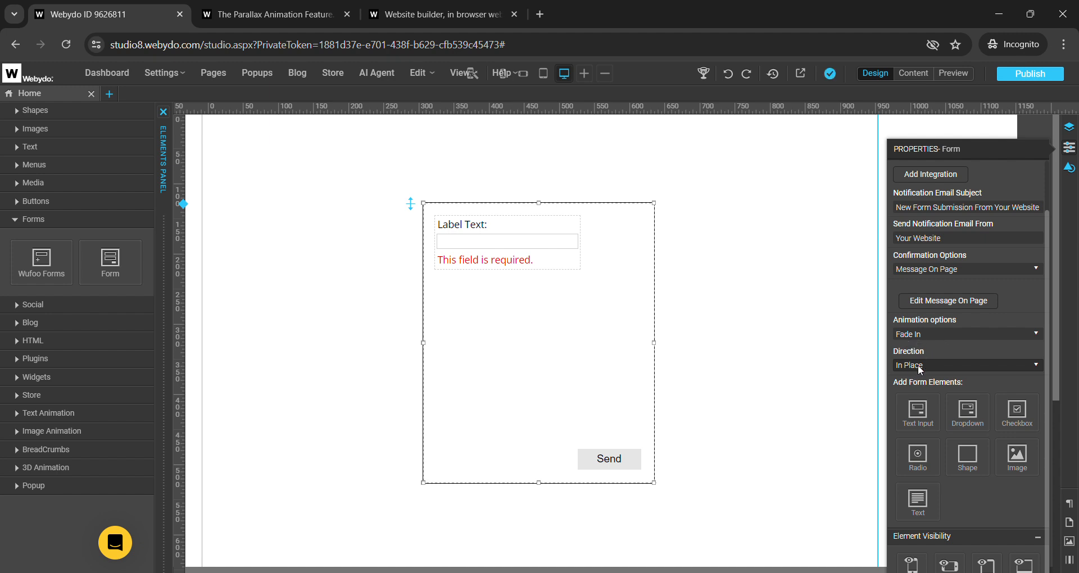
pyautogui.moveTo(928, 388)
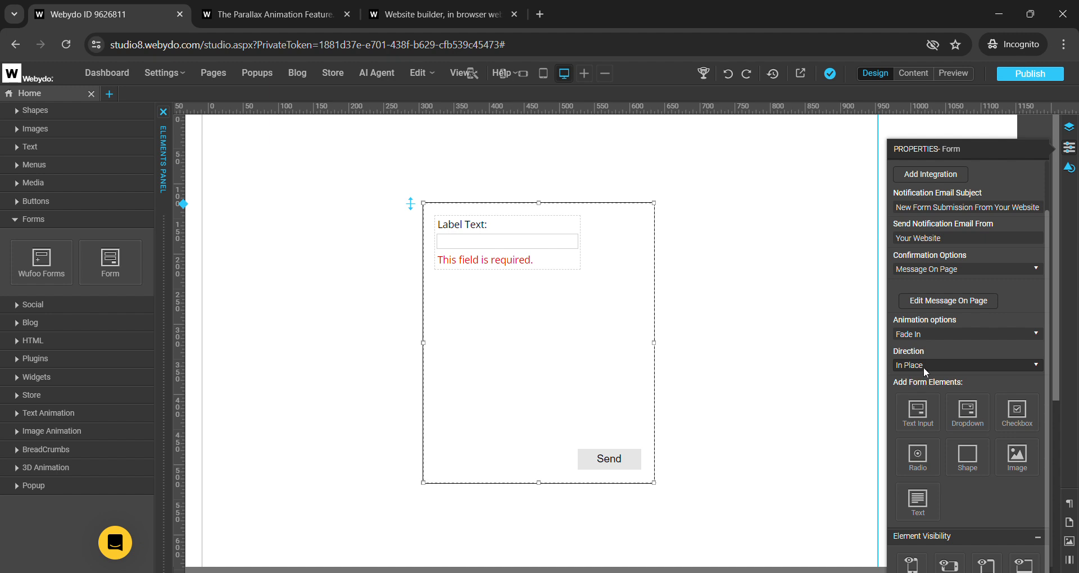
pyautogui.click(967, 364)
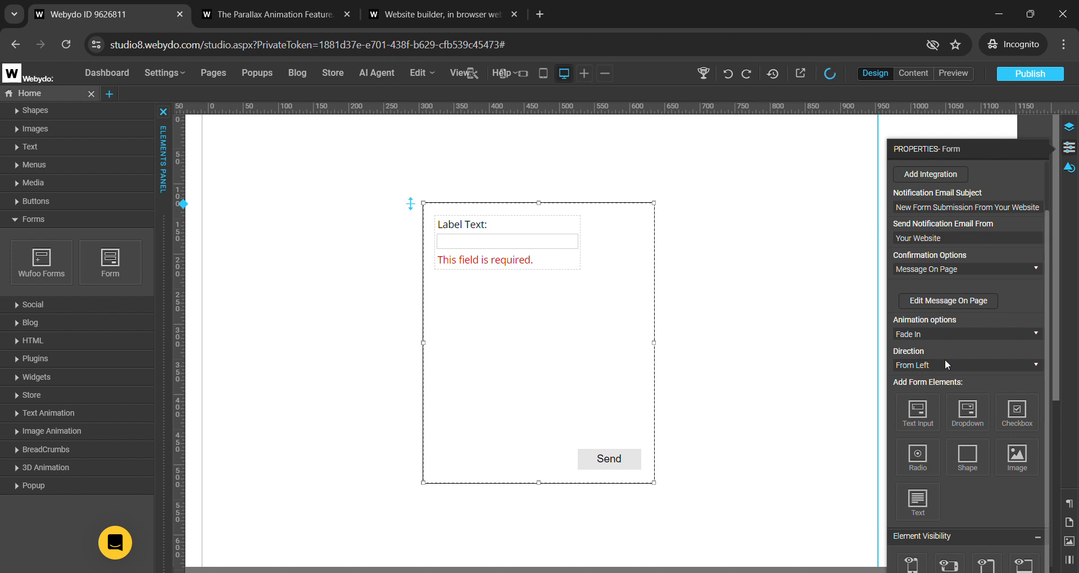
pyautogui.click(966, 364)
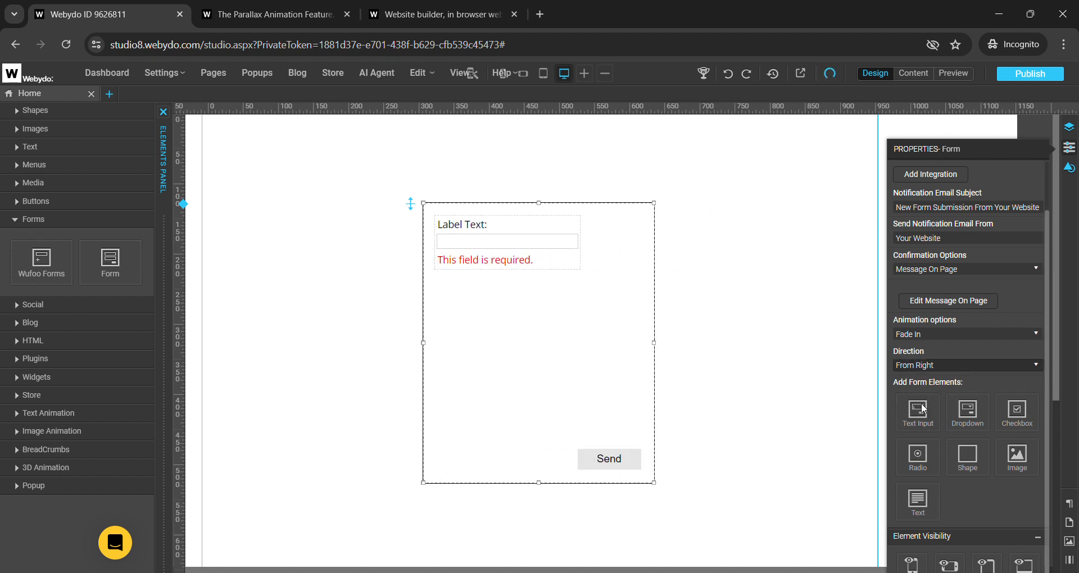
pyautogui.click(967, 365)
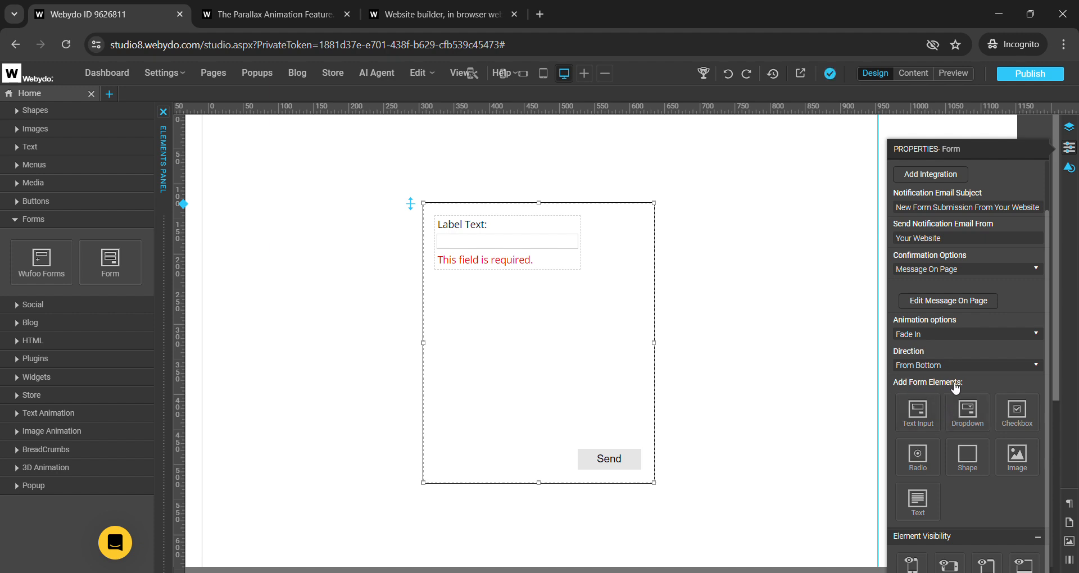
pyautogui.moveTo(913, 390)
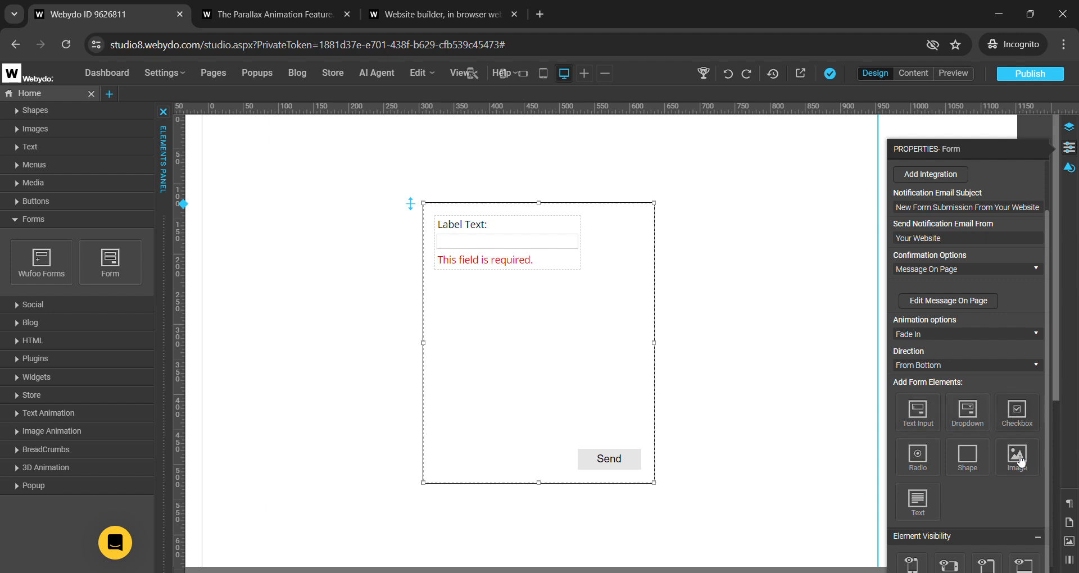
pyautogui.moveTo(1017, 414)
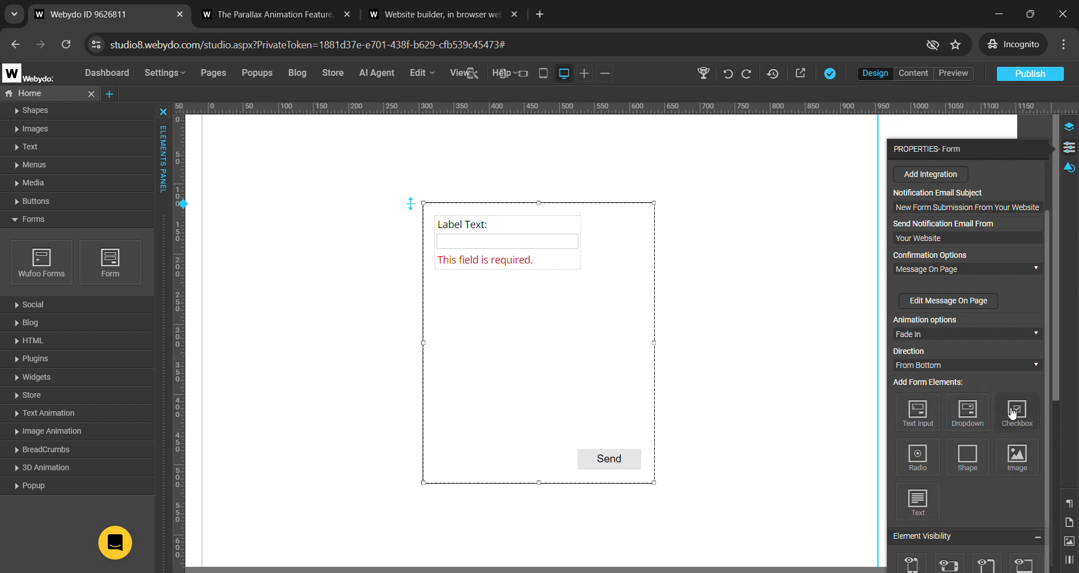
pyautogui.moveTo(1016, 457)
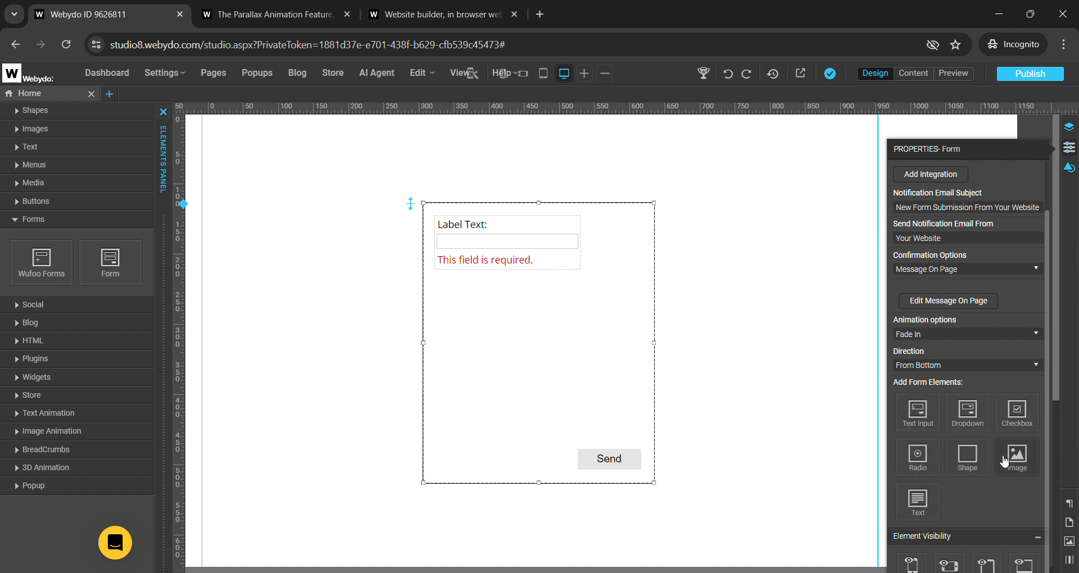
pyautogui.moveTo(569, 435)
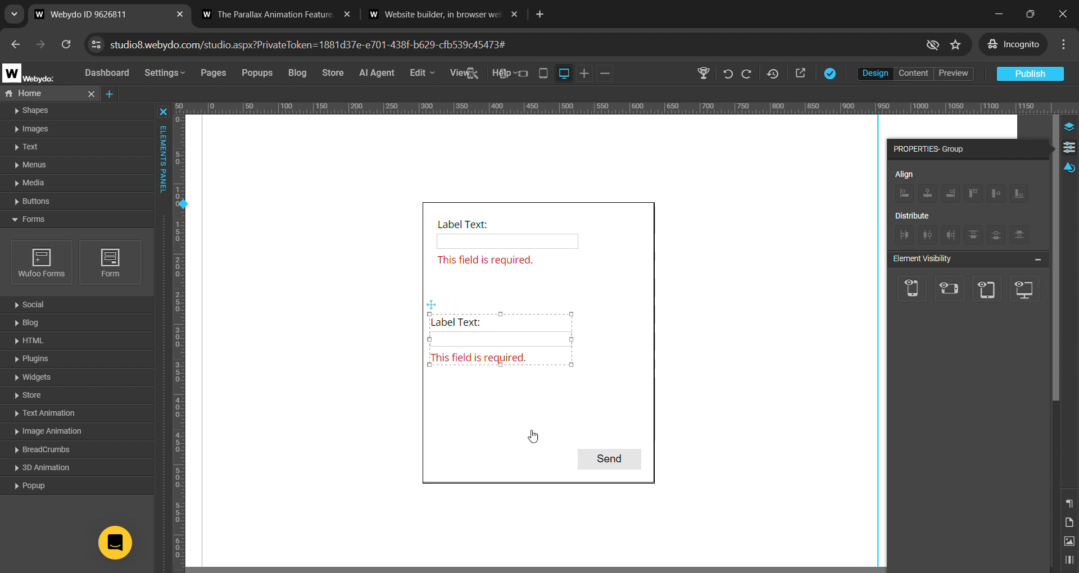
# Add a Dropdown field to the form below the text input and show its design settings.
pyautogui.click(533, 435)
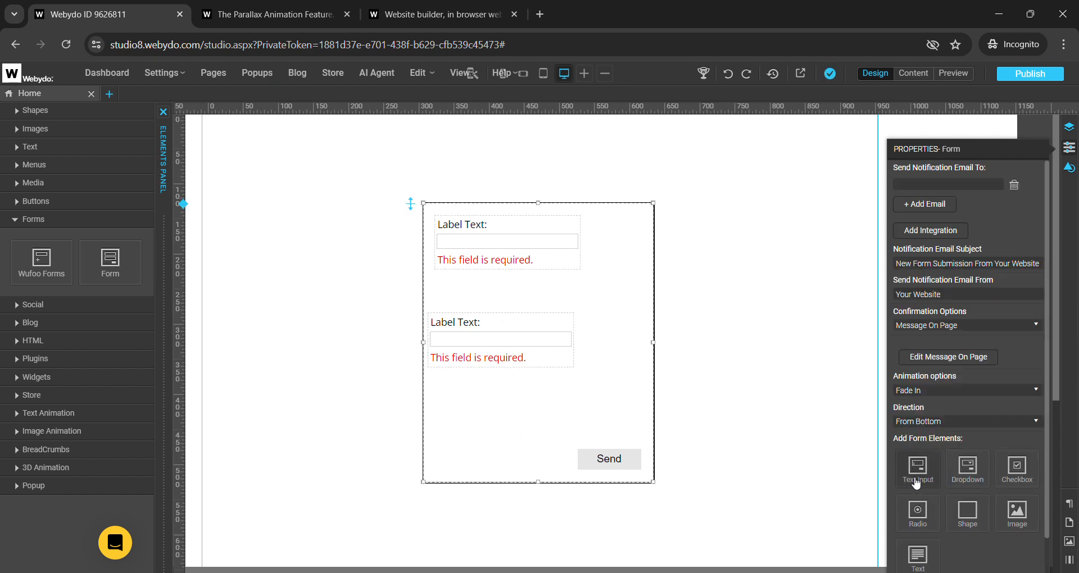
pyautogui.moveTo(869, 477)
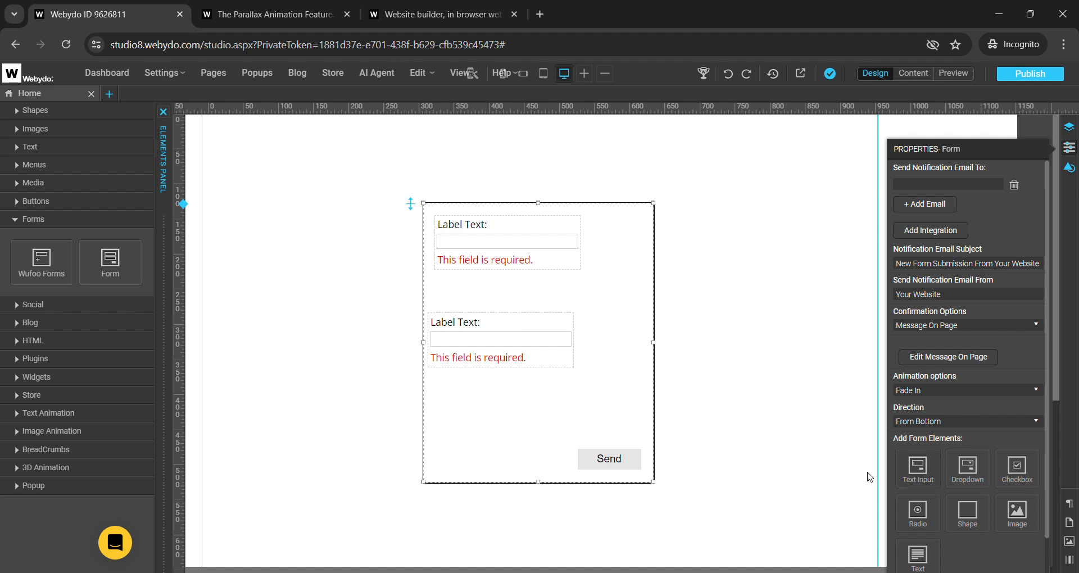
pyautogui.moveTo(973, 452)
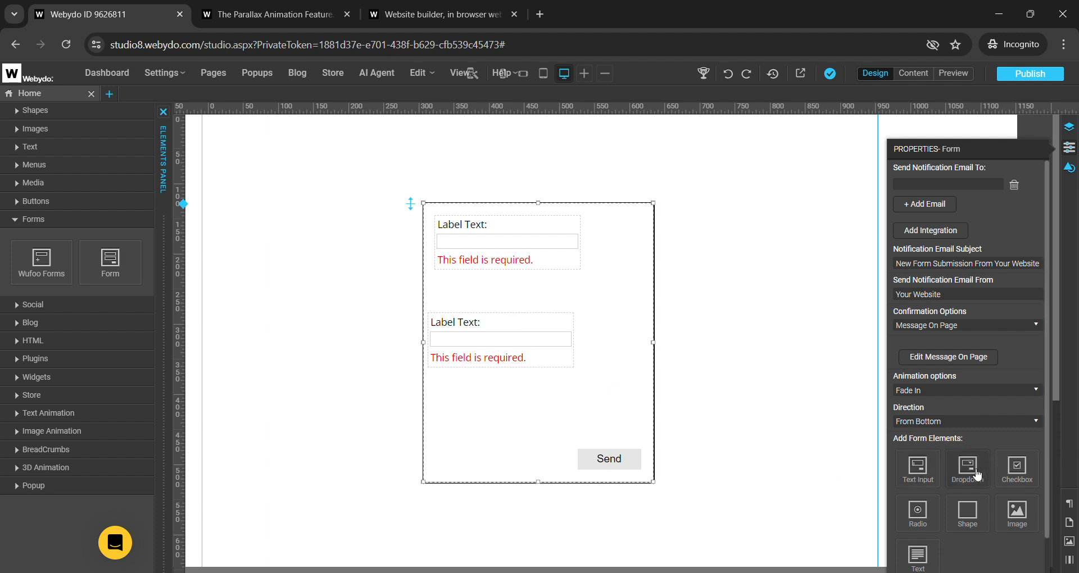
pyautogui.click(967, 468)
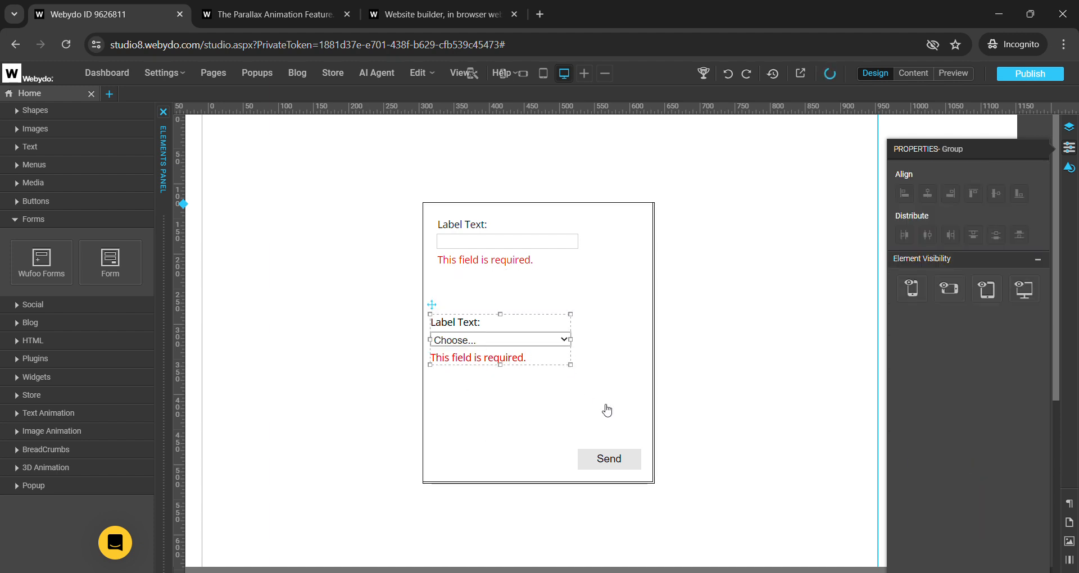
pyautogui.click(1070, 167)
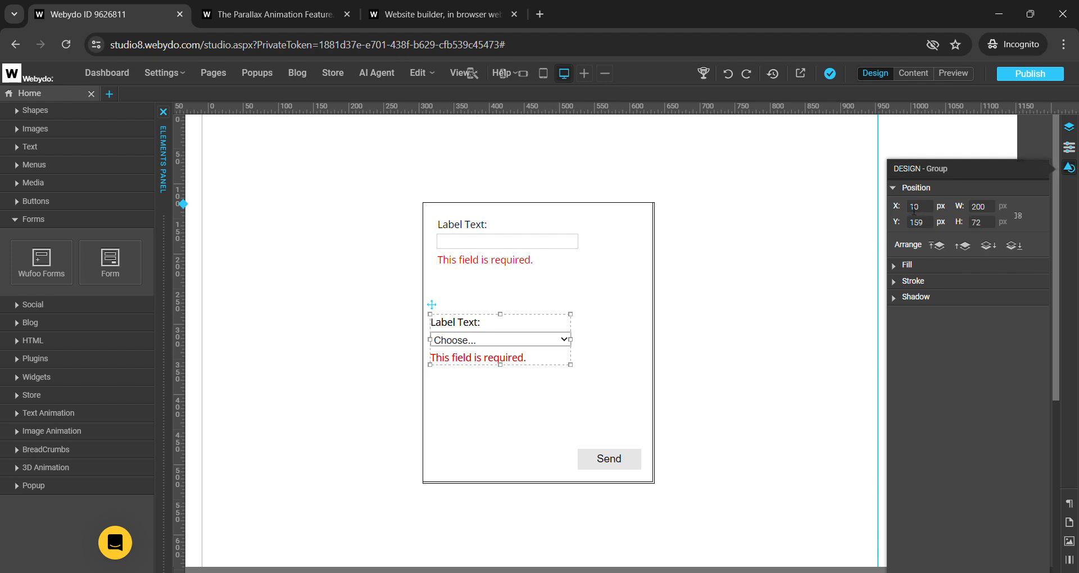
# Review the dropdown's Position and Fill sections, then select the whole form for design editing.
pyautogui.click(916, 188)
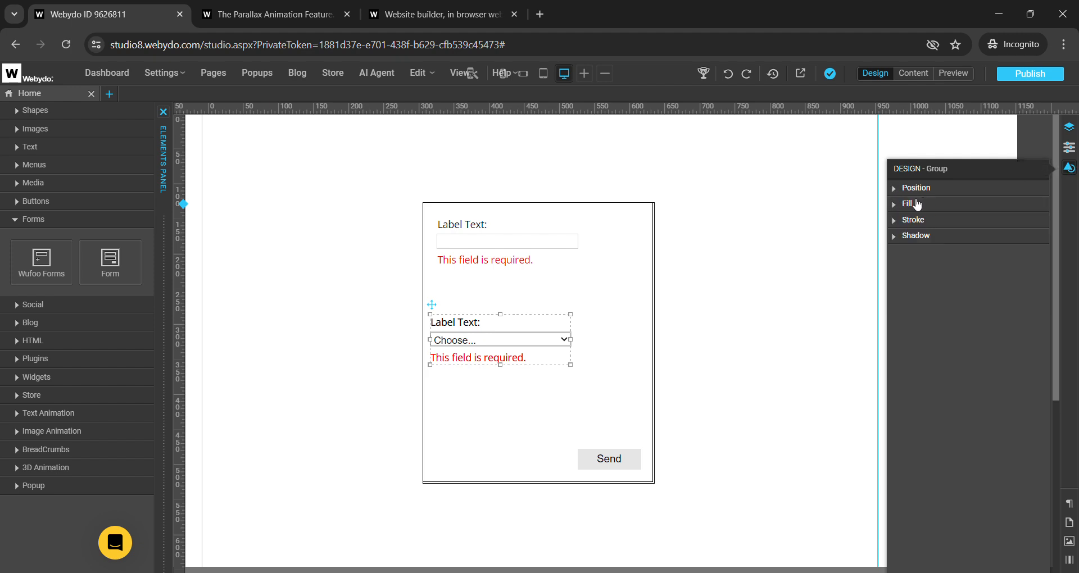
pyautogui.moveTo(928, 237)
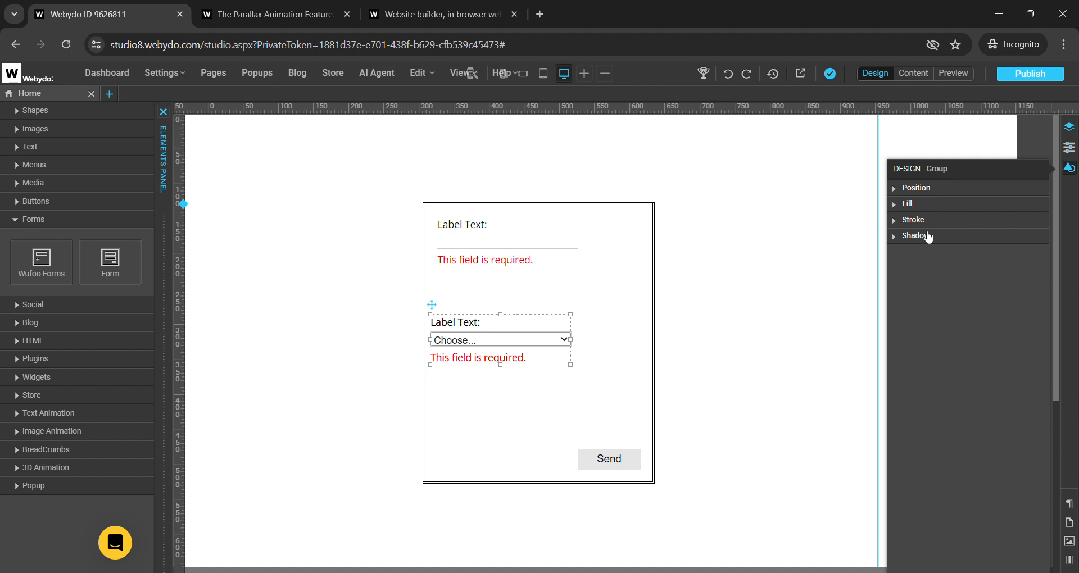
pyautogui.moveTo(894, 191)
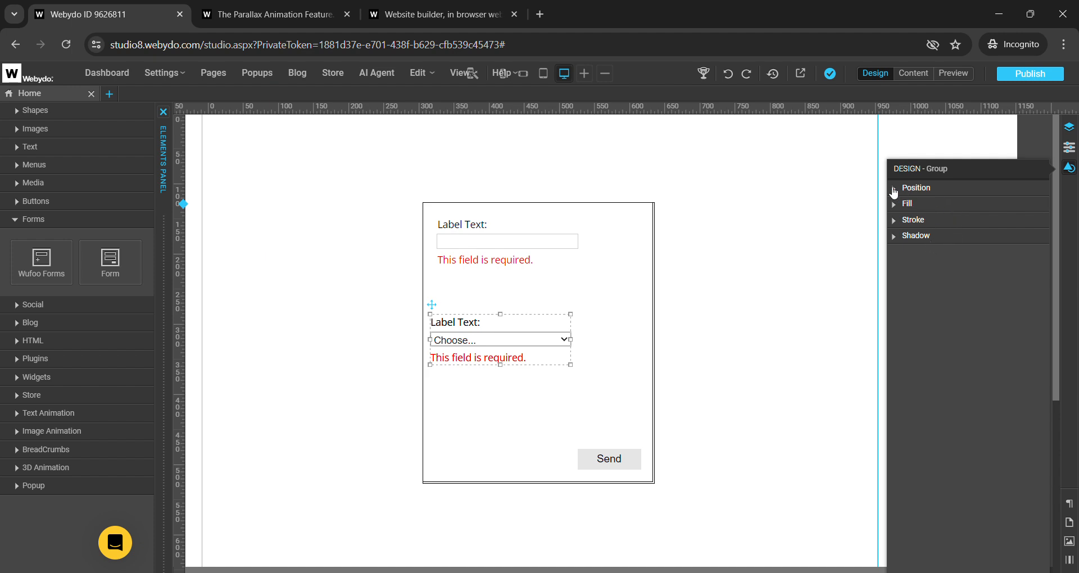
pyautogui.moveTo(897, 192)
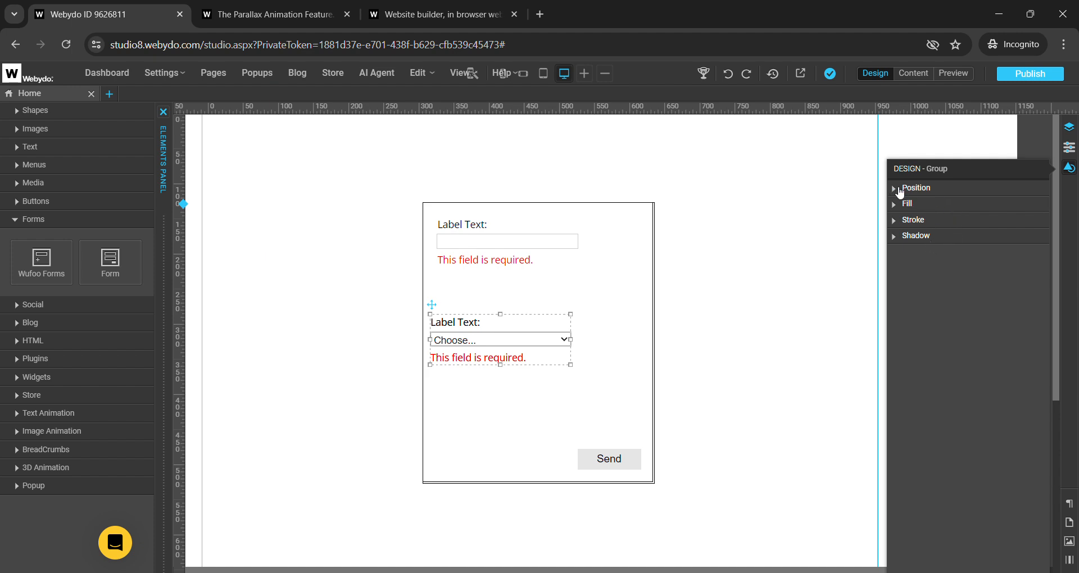
pyautogui.click(915, 187)
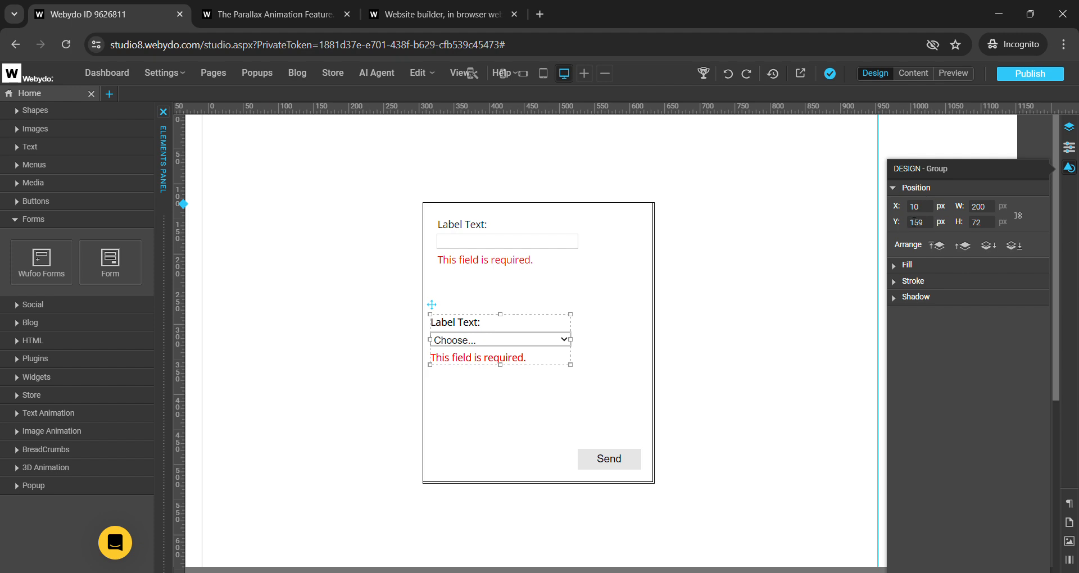
pyautogui.moveTo(902, 213)
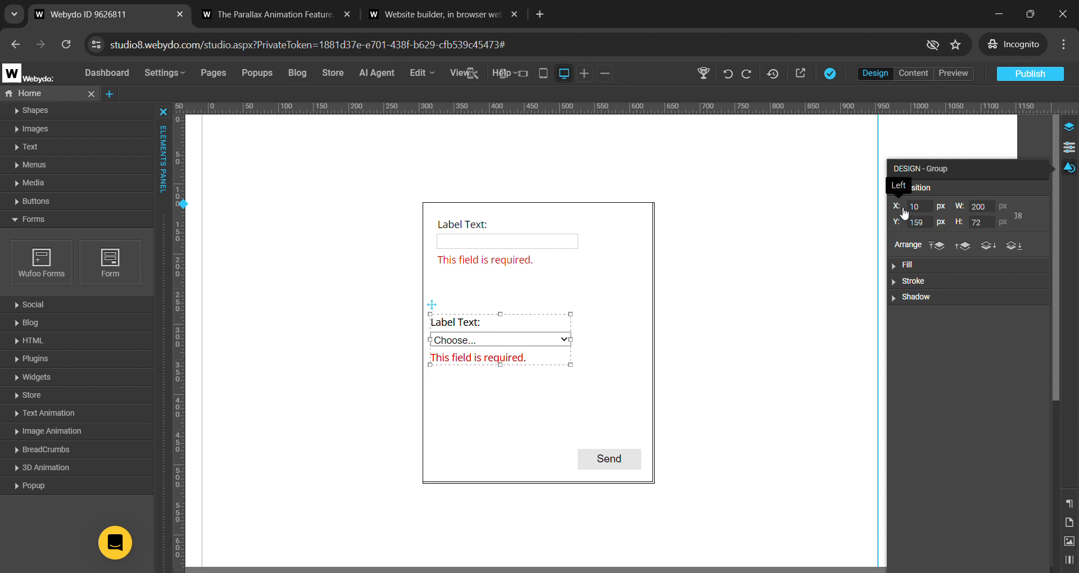
pyautogui.click(907, 266)
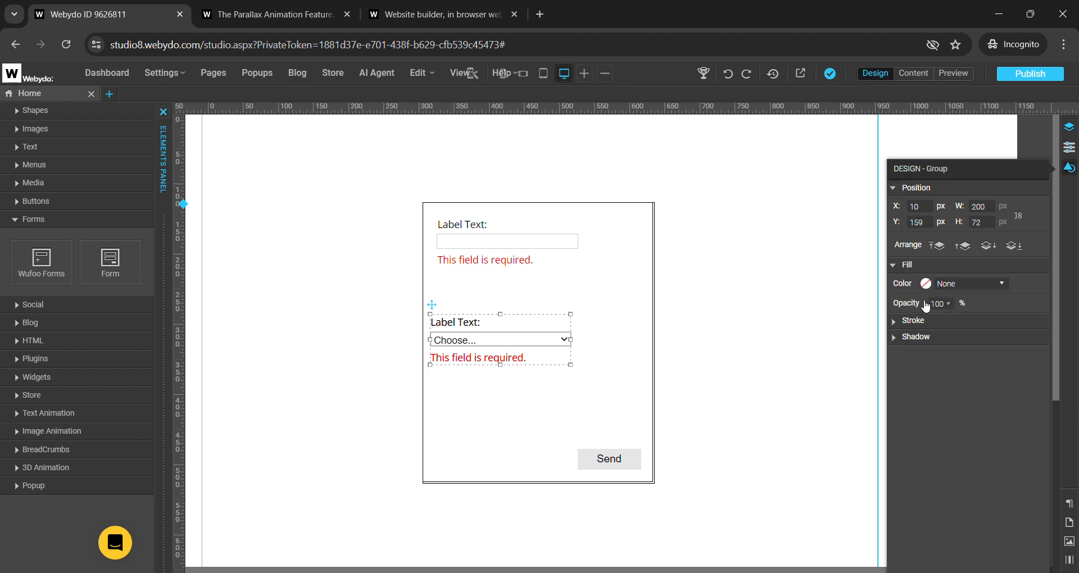
pyautogui.click(538, 413)
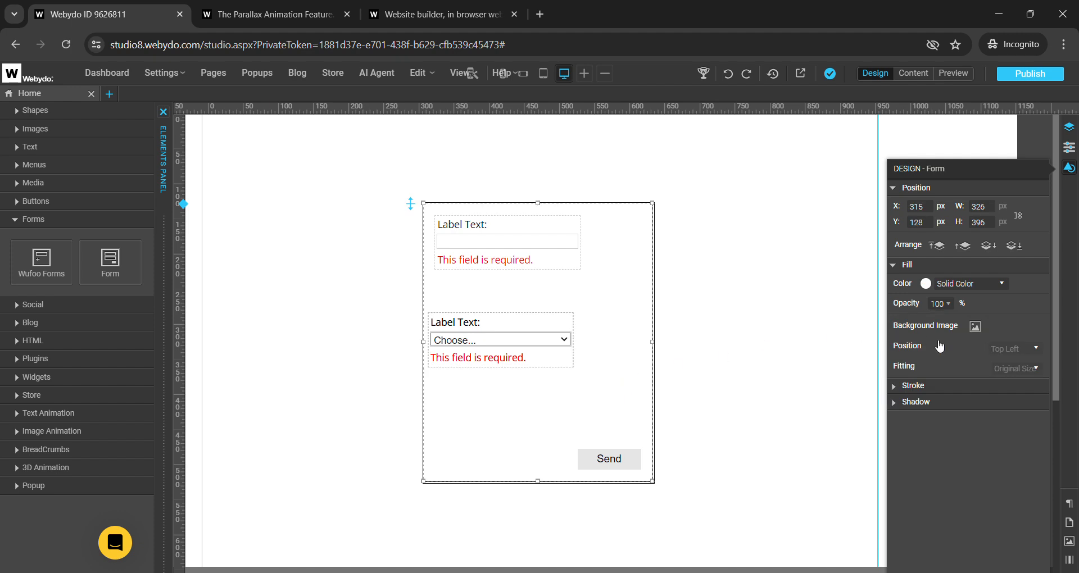
pyautogui.moveTo(897, 389)
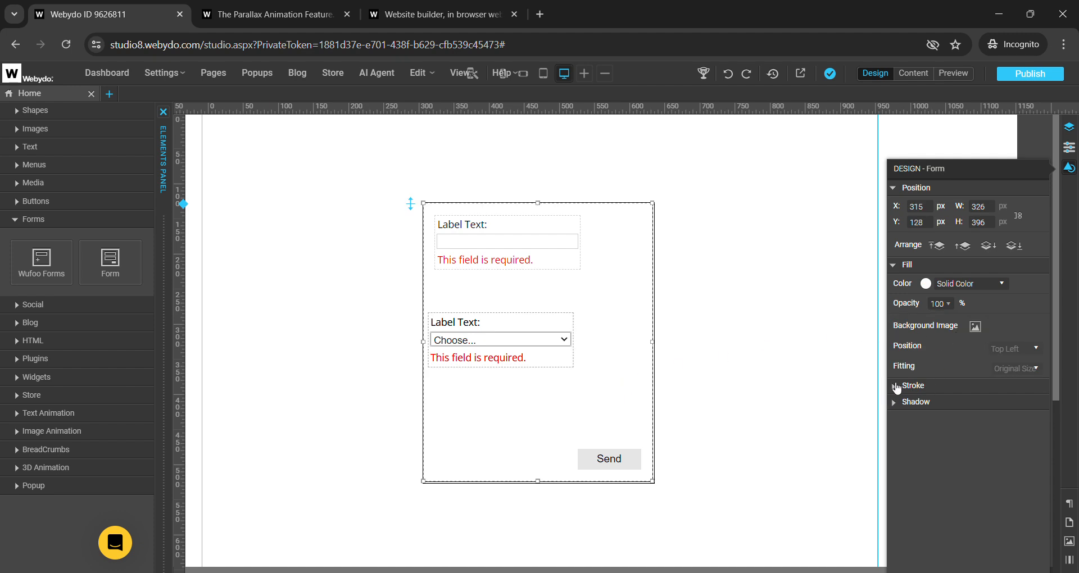
# Set the form's Stroke to Solid black, 4 px thick on all sides.
pyautogui.click(911, 386)
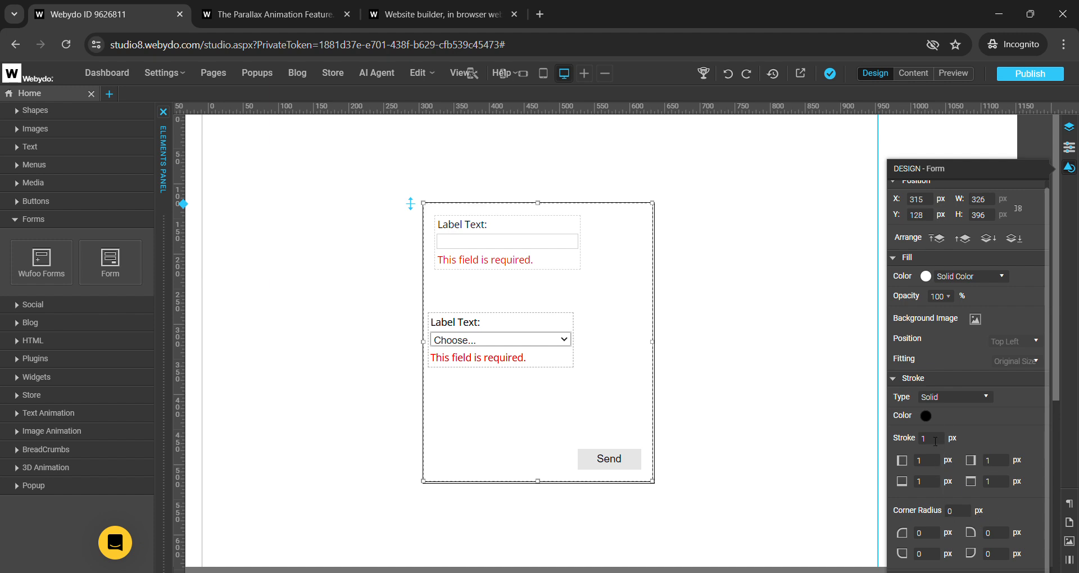
pyautogui.click(925, 439)
pyautogui.write('4')
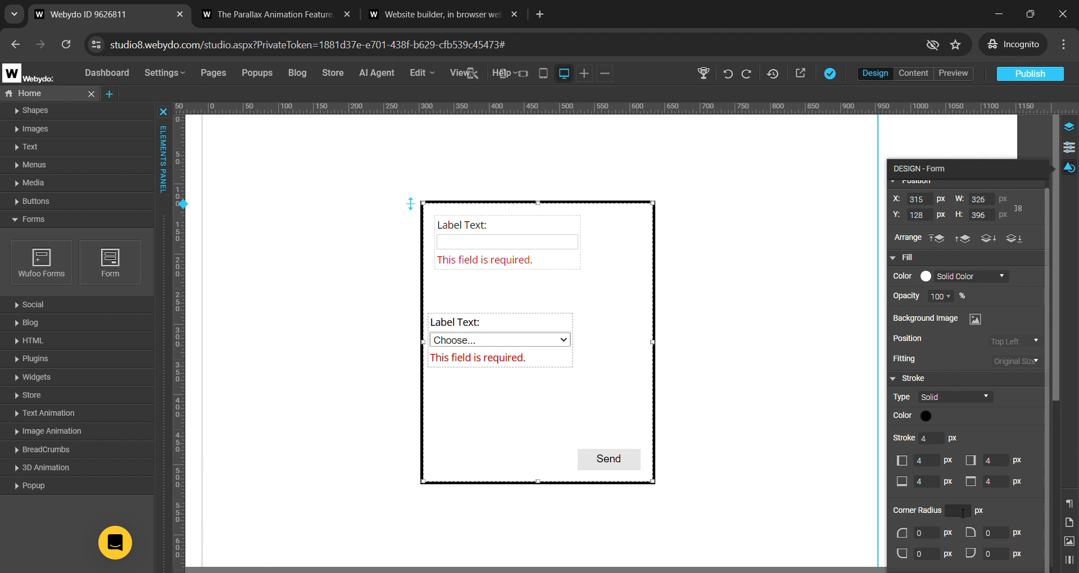
pyautogui.click(843, 512)
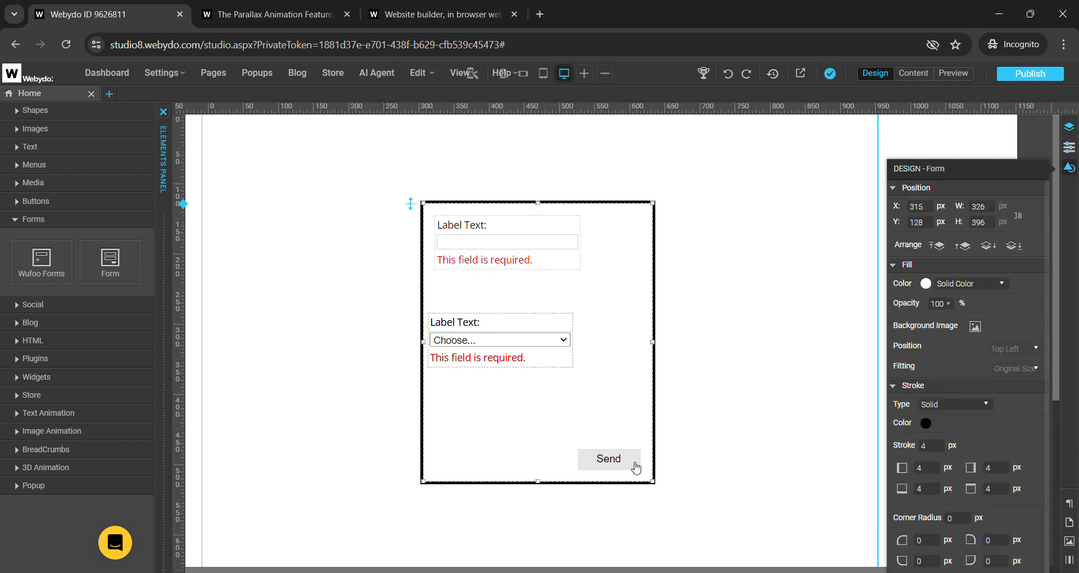
pyautogui.moveTo(617, 306)
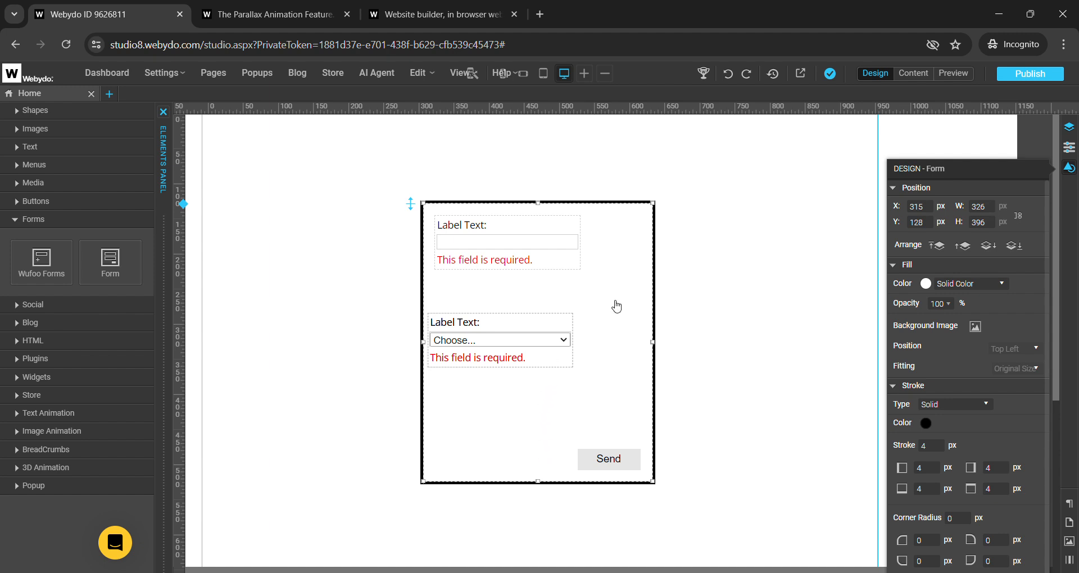